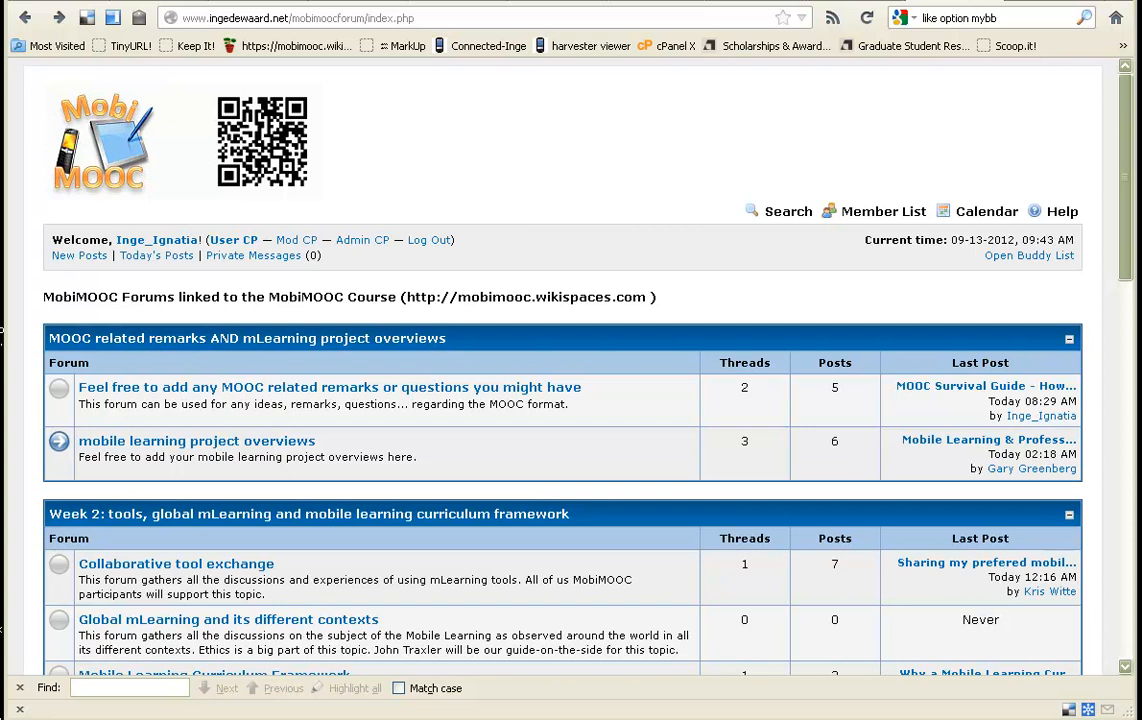
{"action": "mouse_move", "coordinate": [660, 168]}
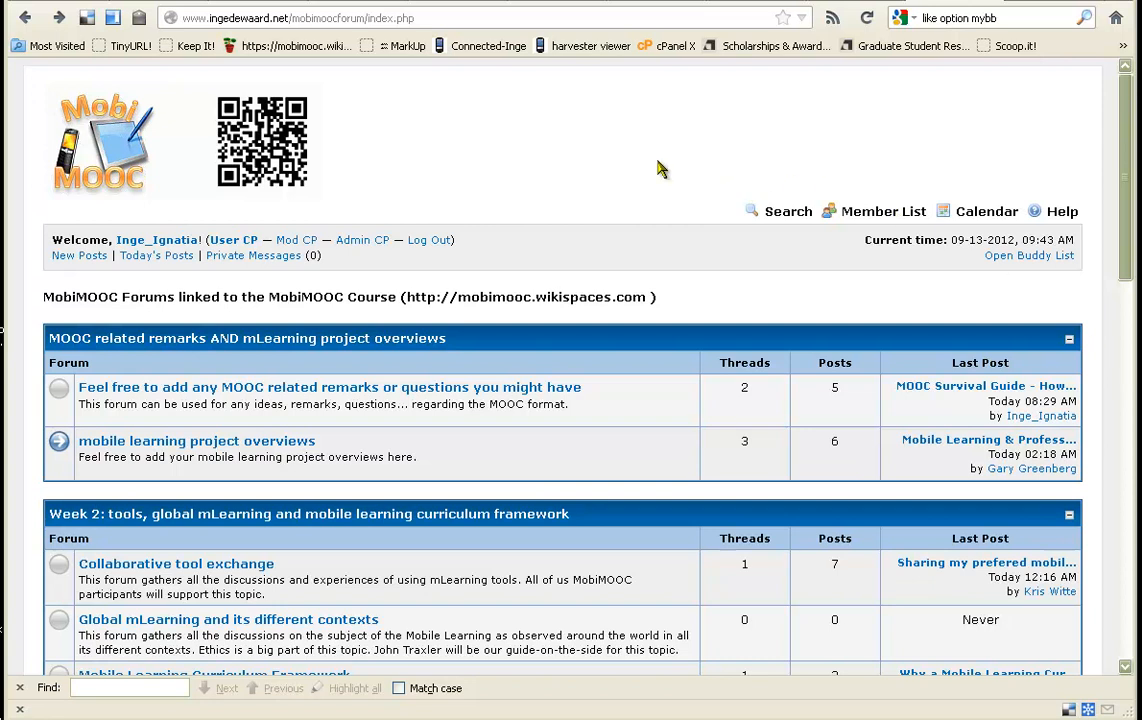
{"action": "mouse_move", "coordinate": [588, 160]}
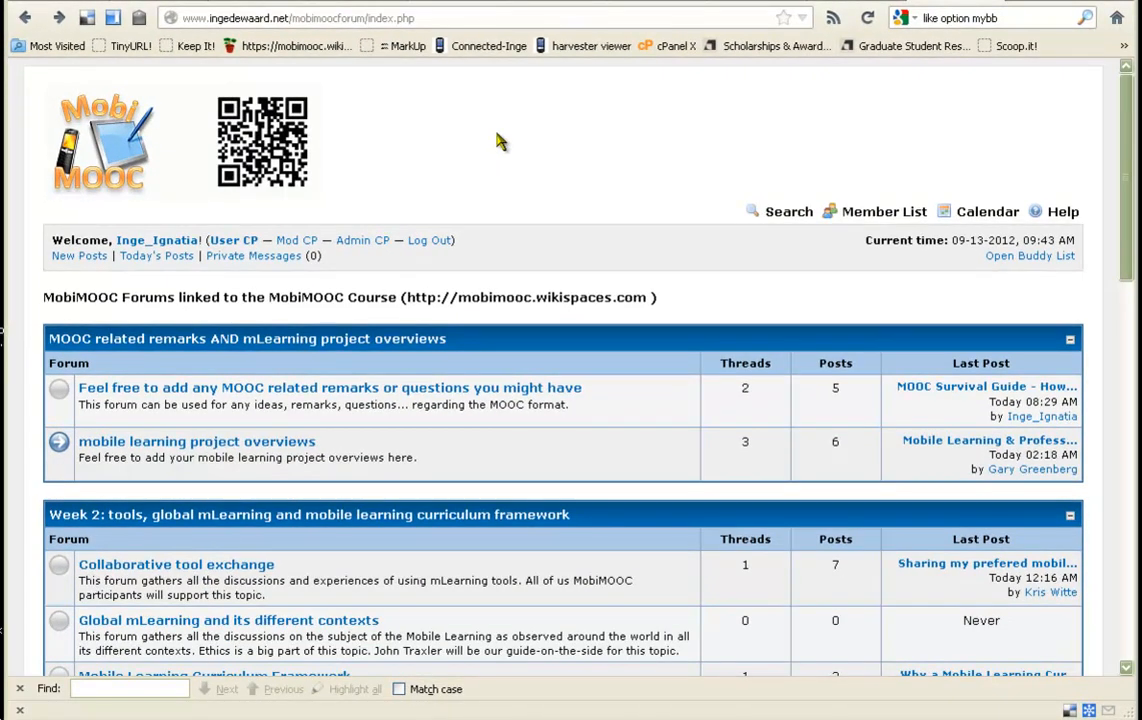
{"action": "mouse_move", "coordinate": [758, 392]}
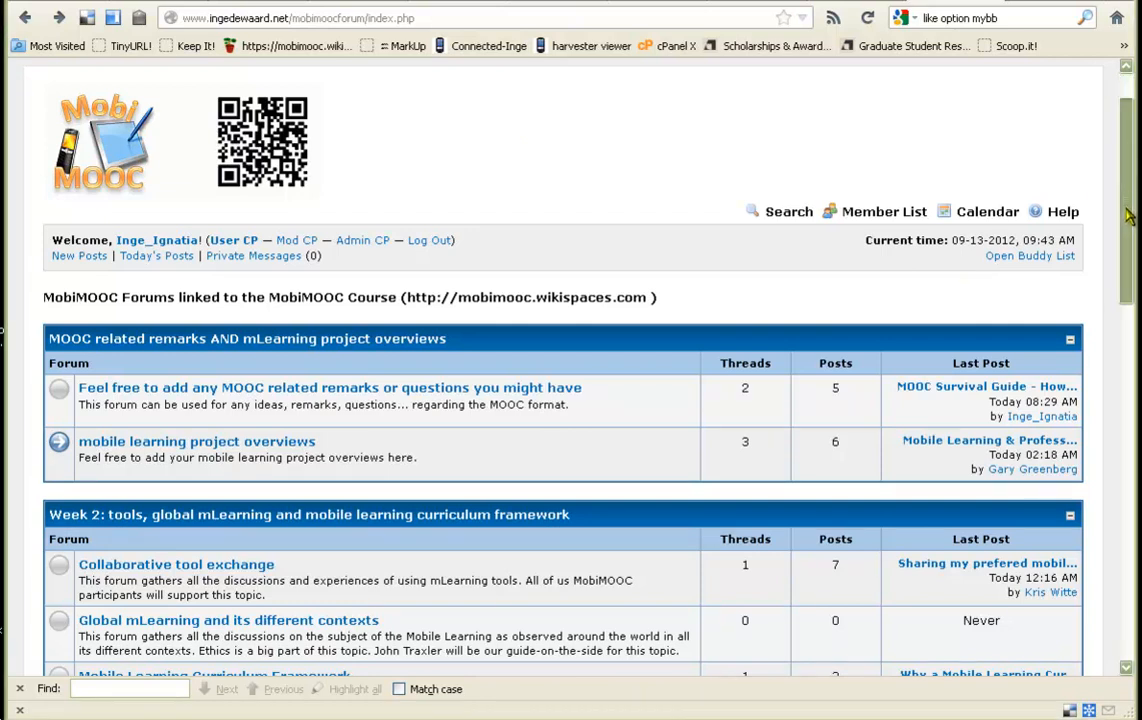
- Open the 'Global mLearning and its different contexts' forum from the index
{"action": "scroll", "scroll_direction": "down", "scroll_amount": 3}
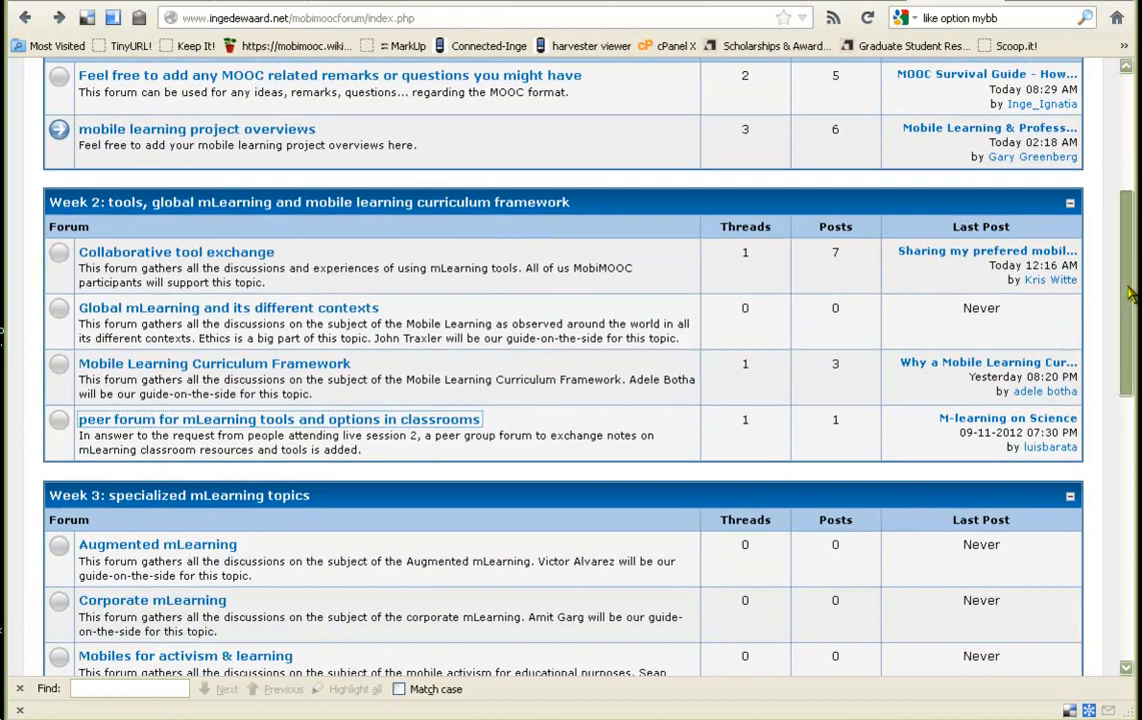
{"action": "scroll", "scroll_direction": "down", "scroll_amount": 3}
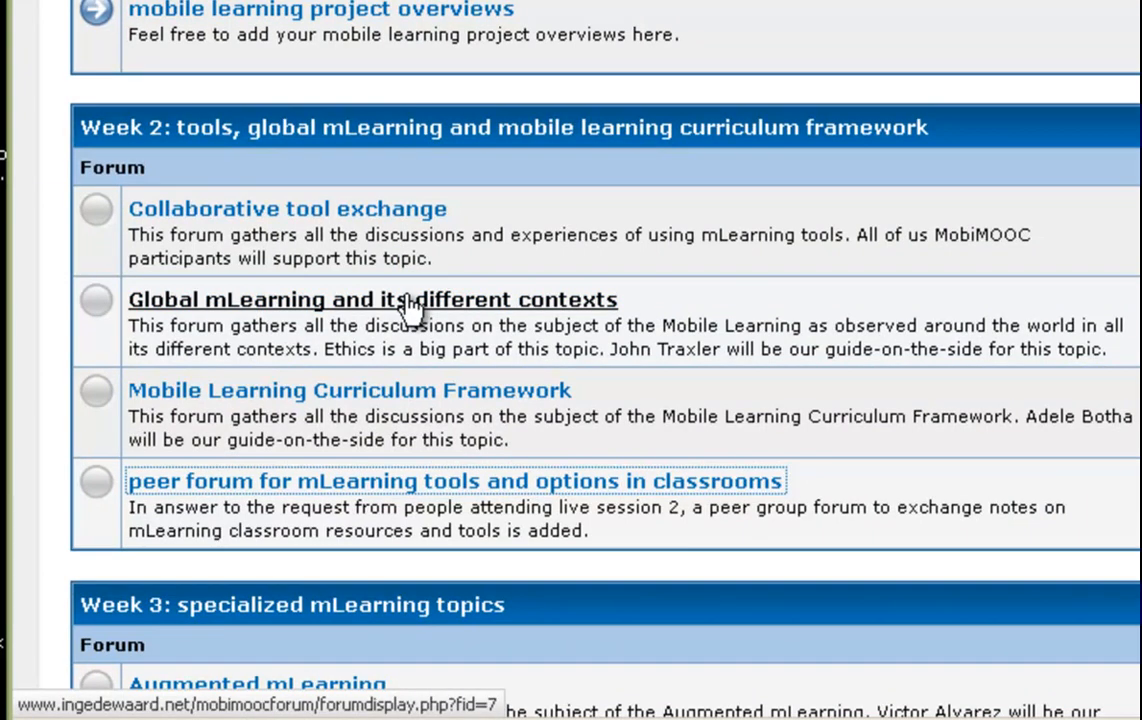
{"action": "left_click", "coordinate": [372, 300]}
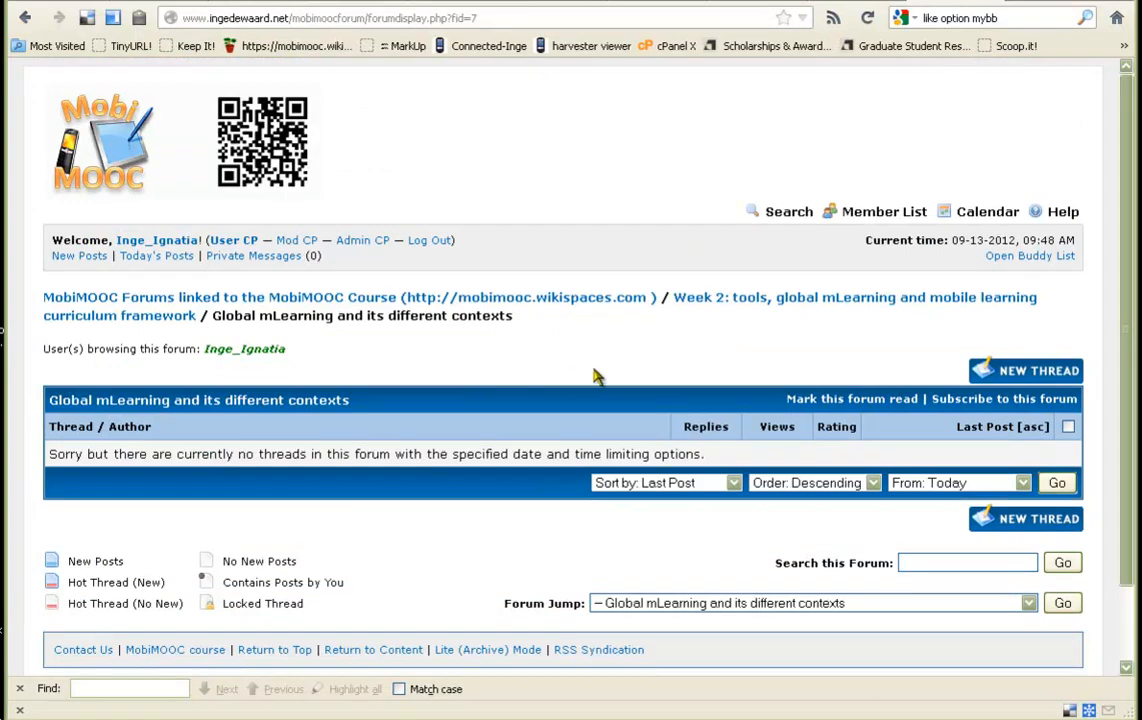
{"action": "mouse_move", "coordinate": [950, 410]}
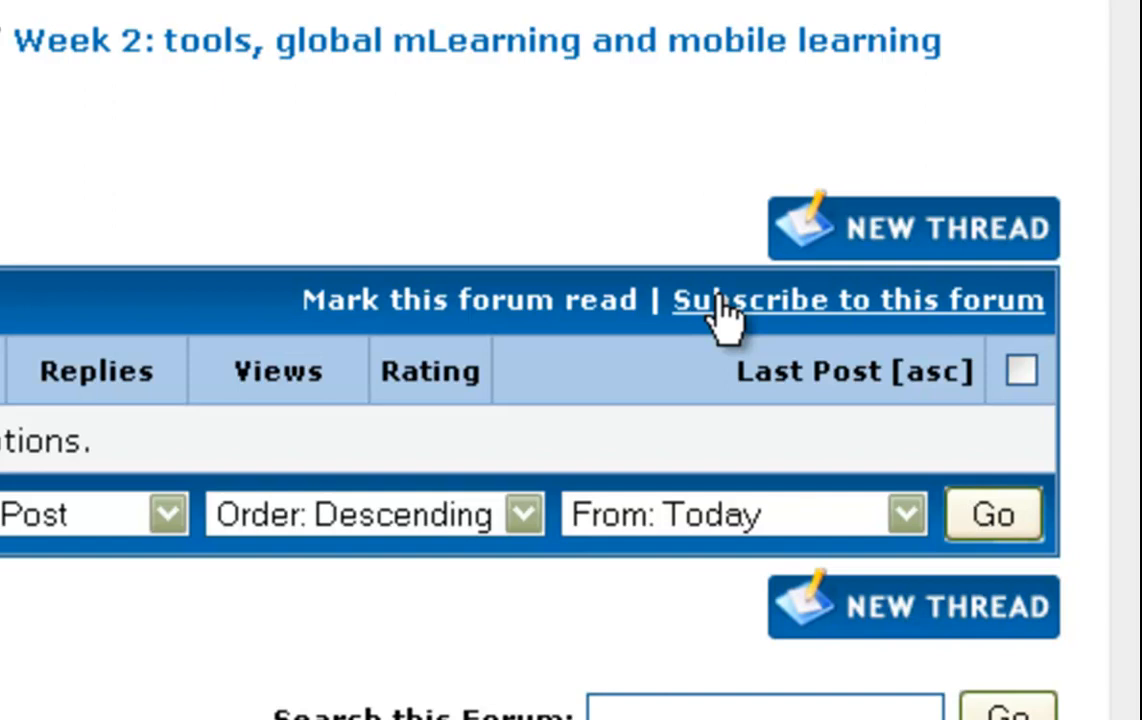
- Subscribe to the Global mLearning forum and return to it without waiting for the redirect
{"action": "left_click", "coordinate": [860, 300]}
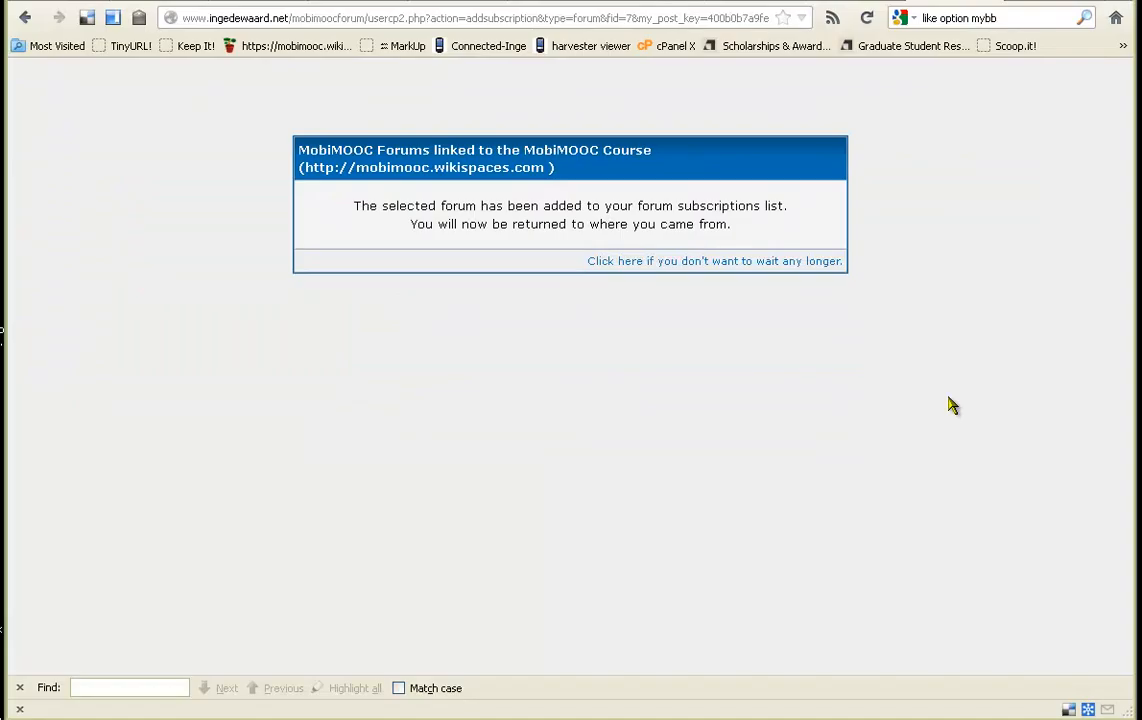
{"action": "left_click", "coordinate": [712, 260]}
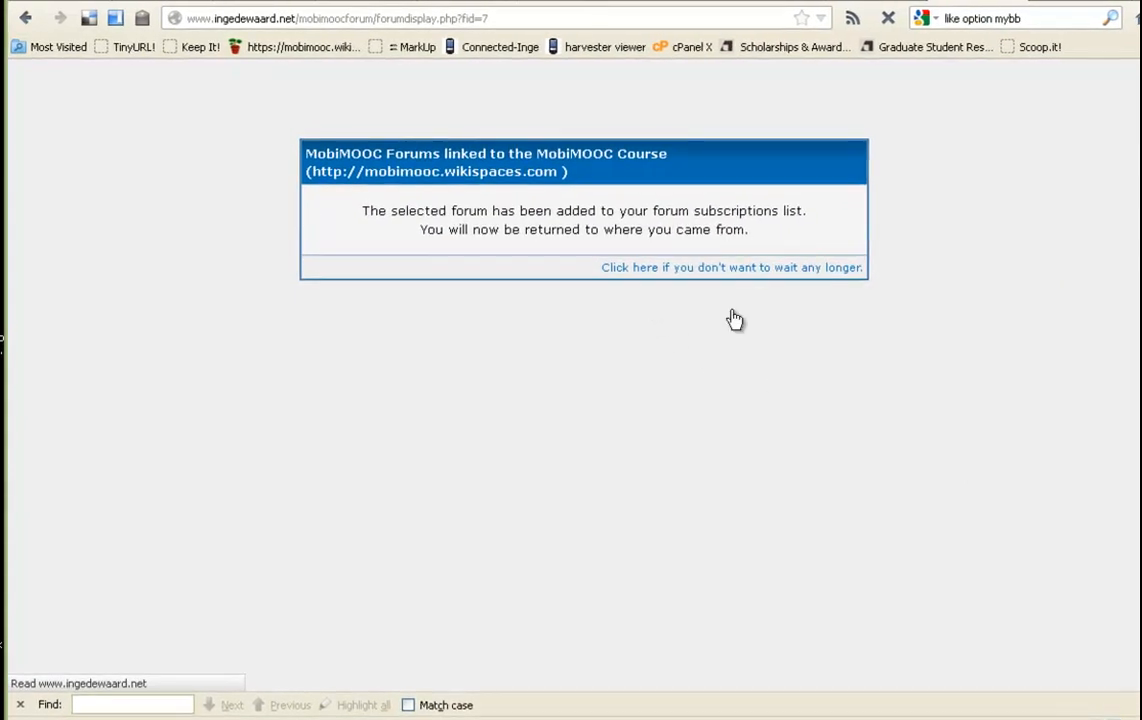
{"action": "left_click", "coordinate": [732, 268]}
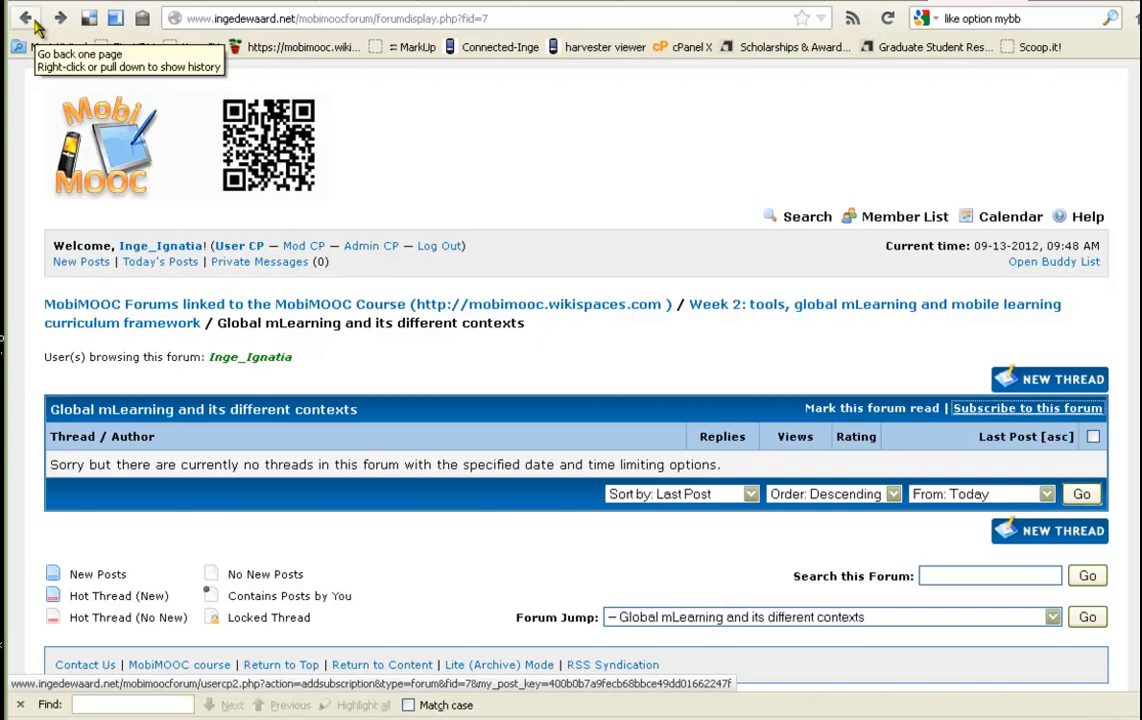
- Go back to the index and open the 'mobile learning project overviews' forum
{"action": "left_click", "coordinate": [24, 18]}
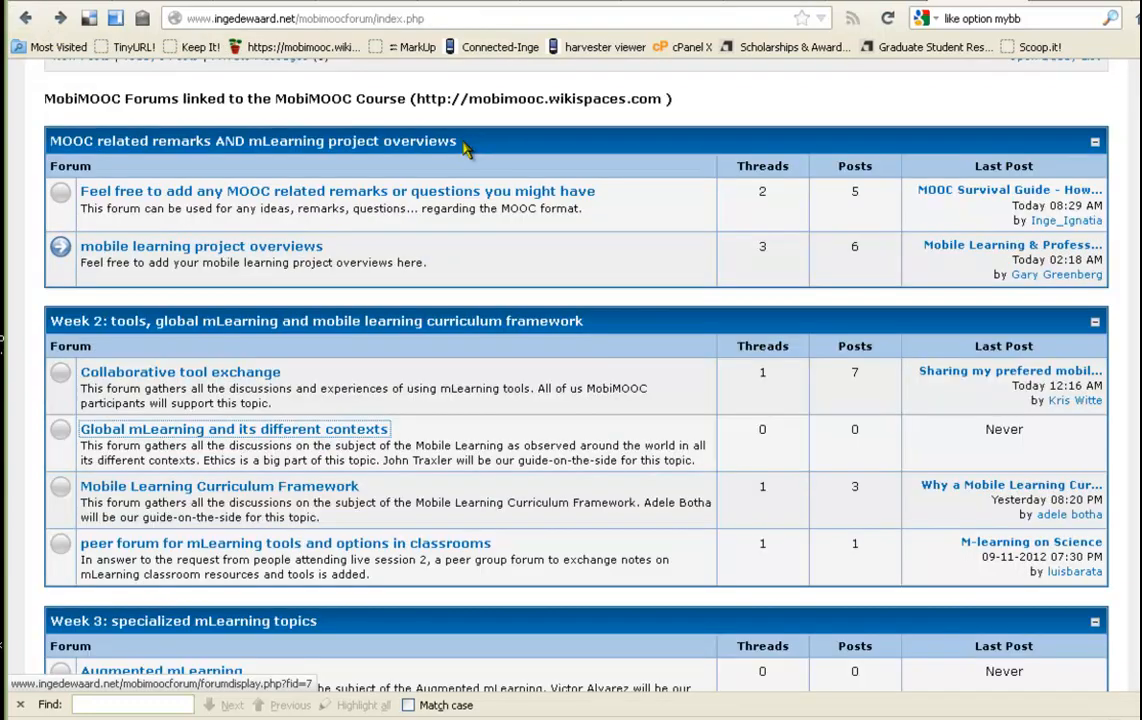
{"action": "mouse_move", "coordinate": [396, 432]}
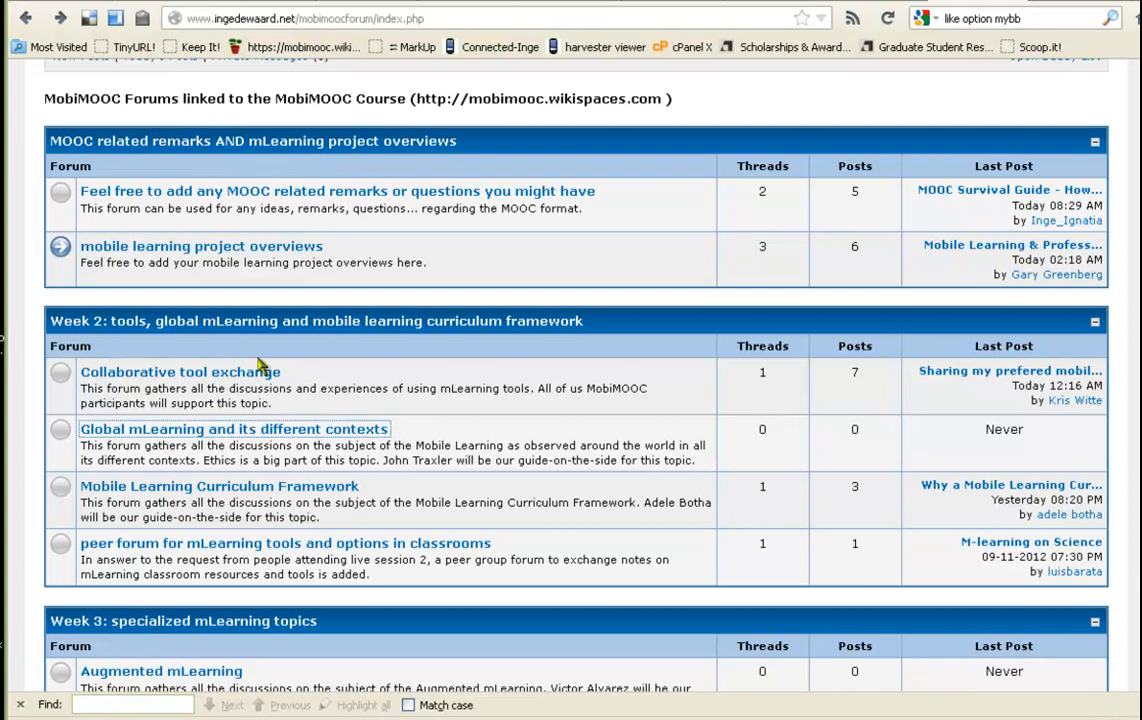
{"action": "left_click", "coordinate": [200, 244]}
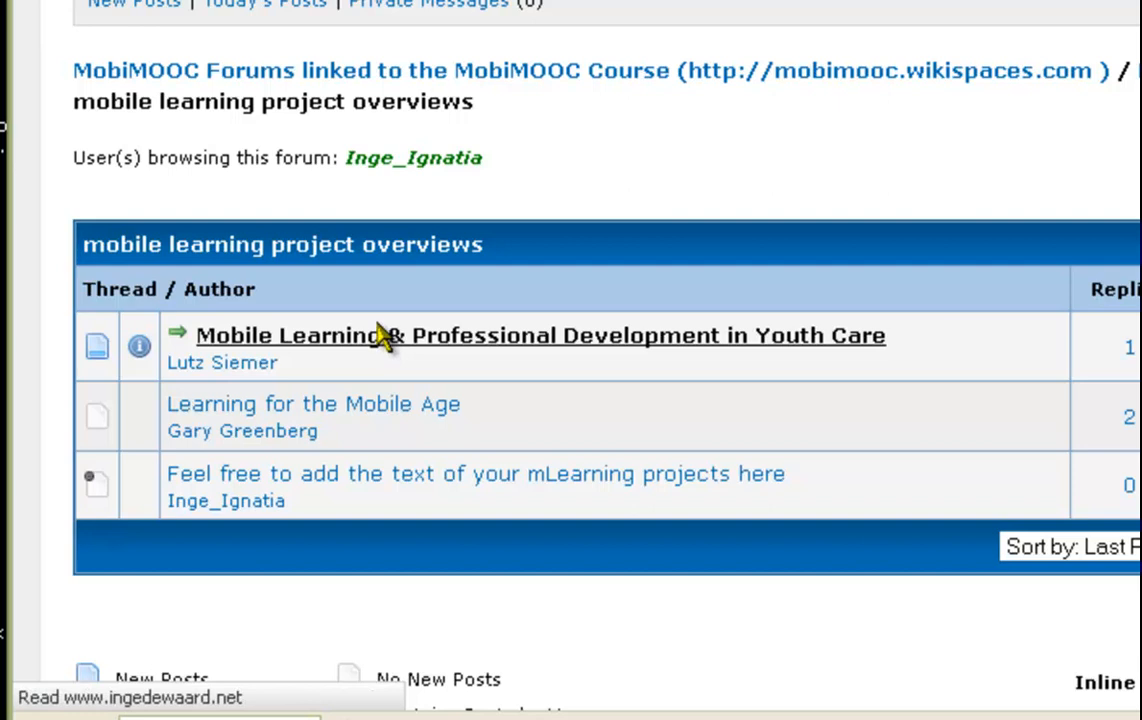
- Open the 'Mobile Learning & Professional Development in Youth Care' thread and view its replies
{"action": "left_click", "coordinate": [538, 336]}
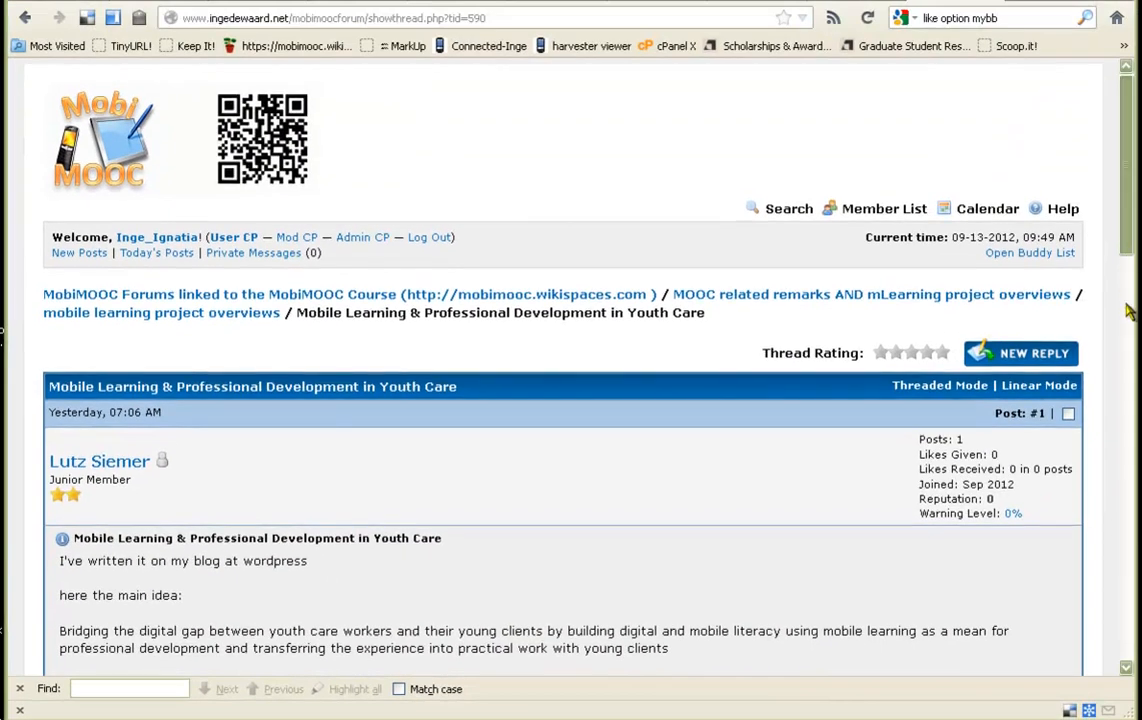
{"action": "scroll", "scroll_direction": "down", "scroll_amount": 3}
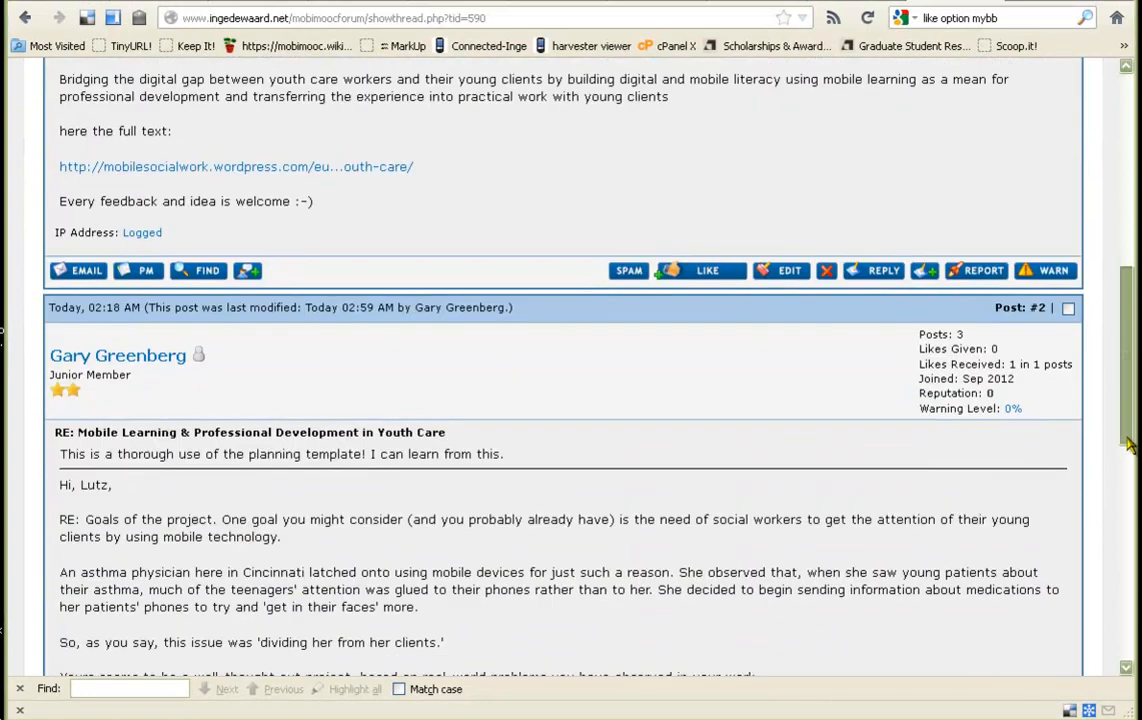
{"action": "scroll", "scroll_direction": "down", "scroll_amount": 3}
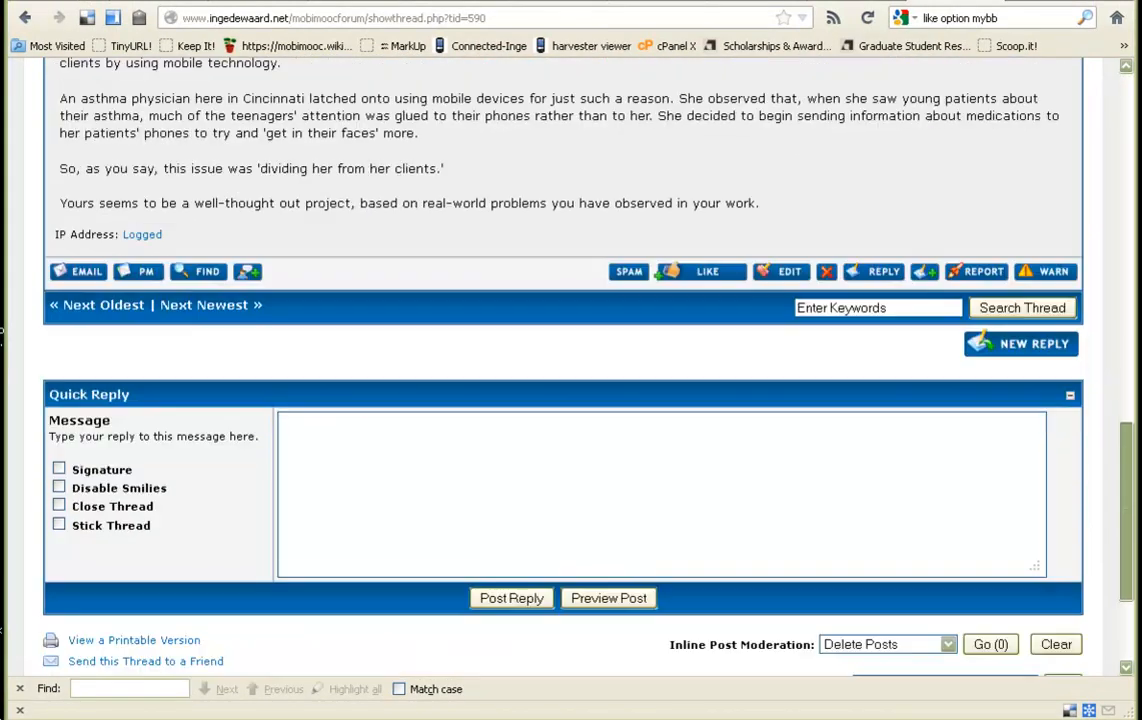
{"action": "scroll", "scroll_direction": "down", "scroll_amount": 3}
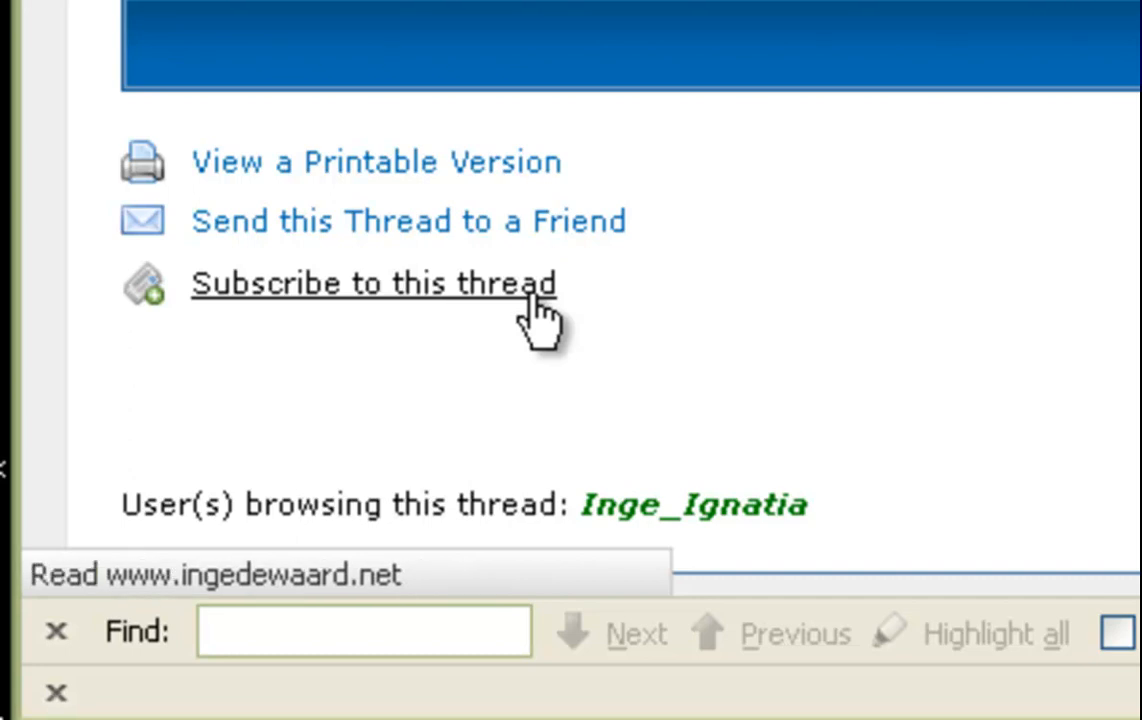
- Subscribe to the Youth Care thread with Instant Email Notification of replies
{"action": "left_click", "coordinate": [372, 282]}
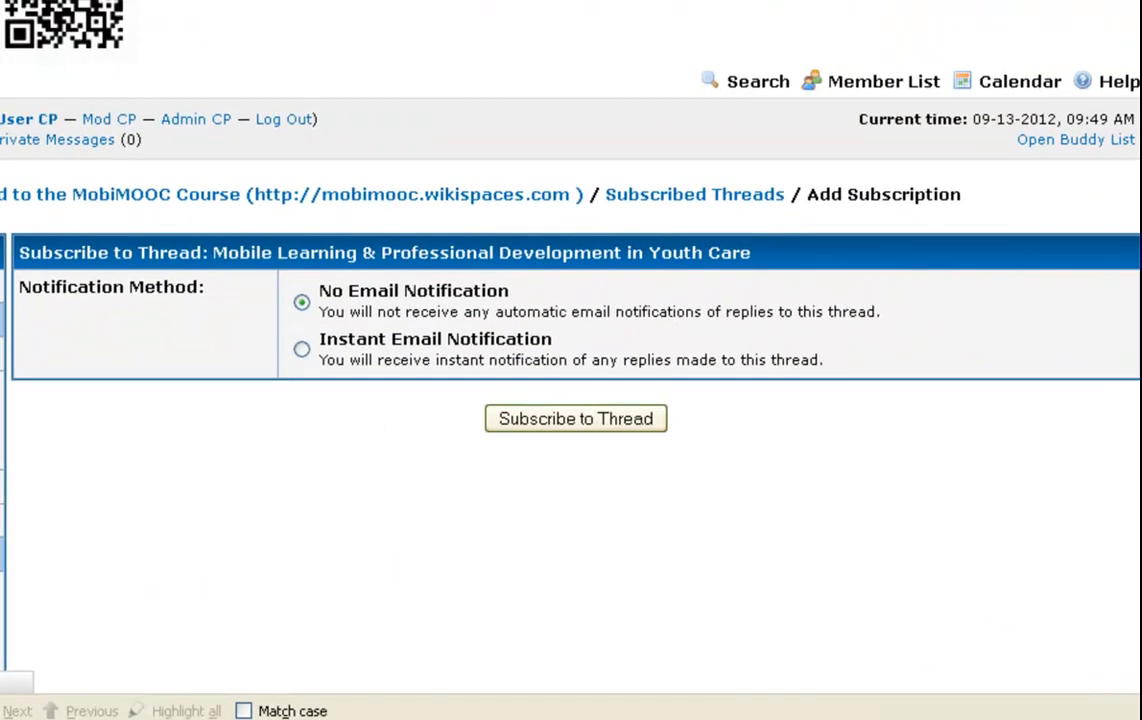
{"action": "mouse_move", "coordinate": [324, 420]}
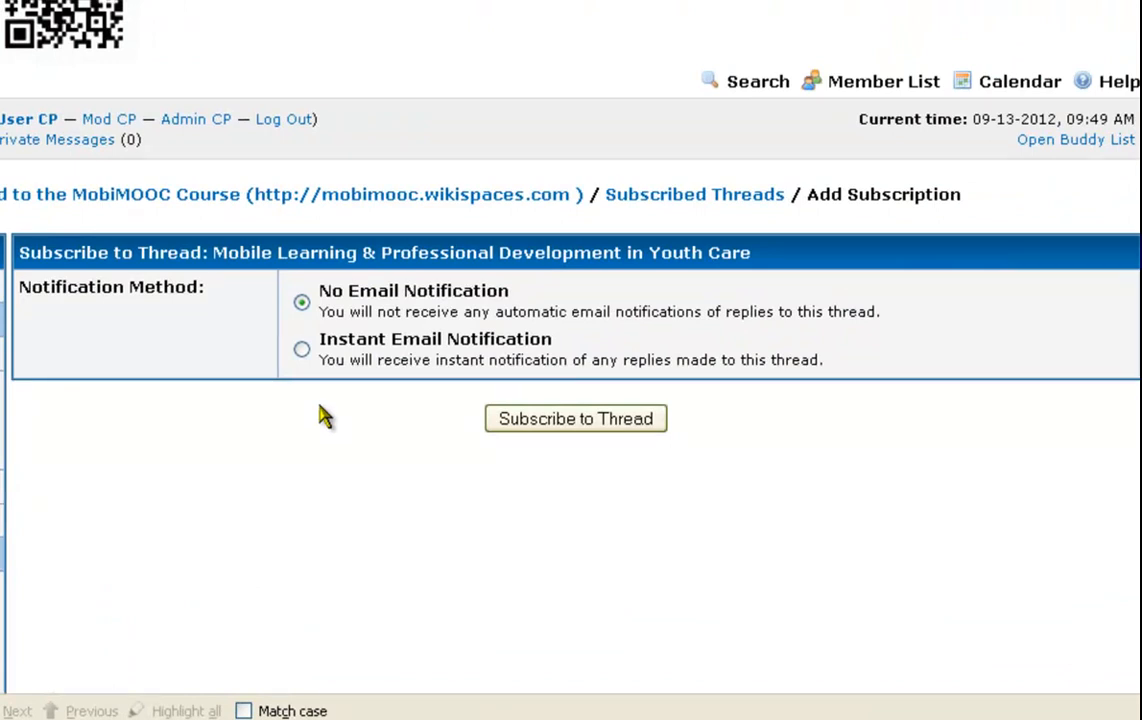
{"action": "left_click", "coordinate": [302, 348]}
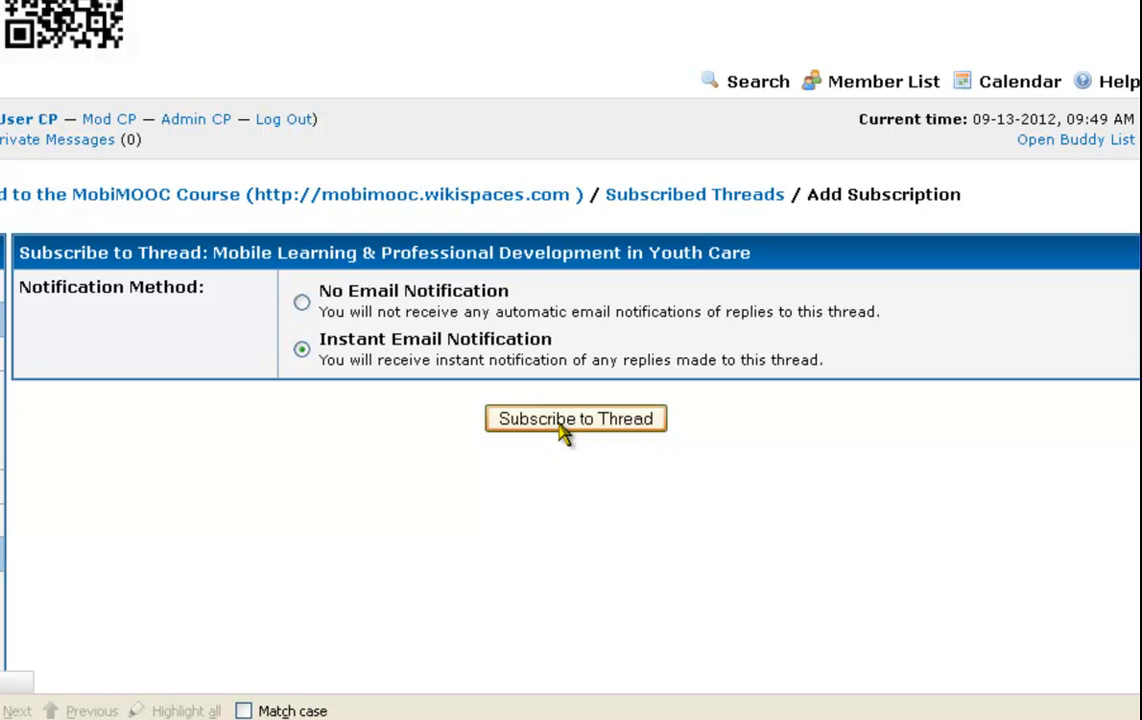
{"action": "left_click", "coordinate": [576, 418]}
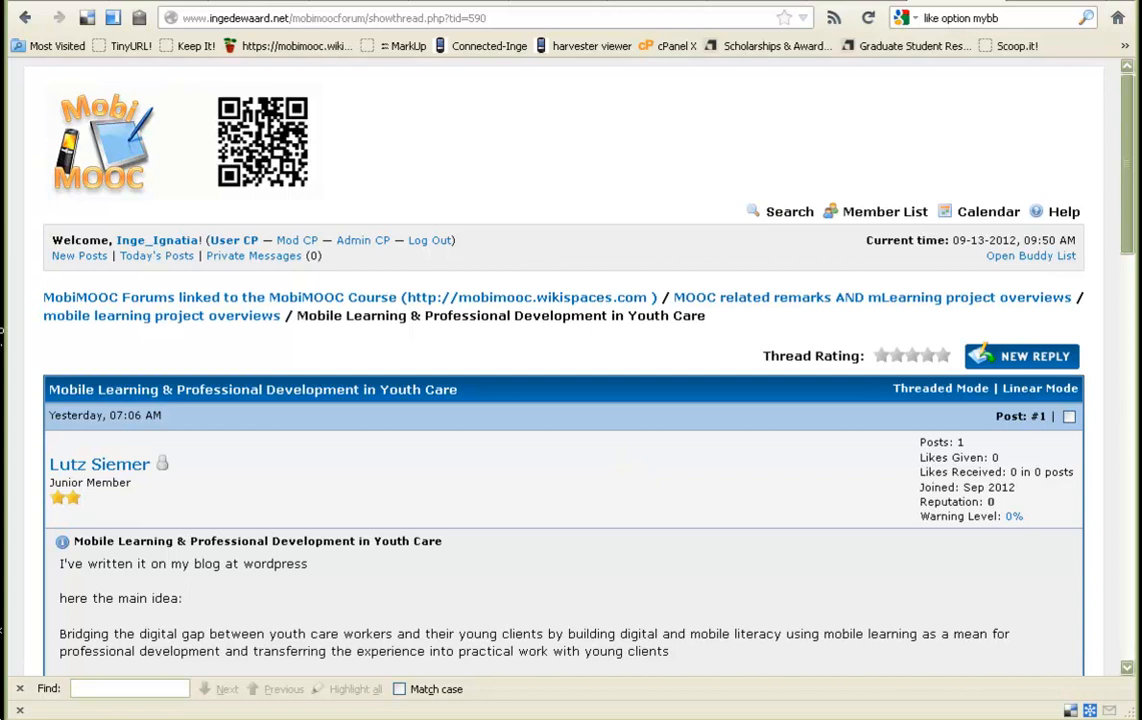
- Scroll down the Youth Care thread toward the reply to be liked
{"action": "scroll", "scroll_direction": "down", "scroll_amount": 3}
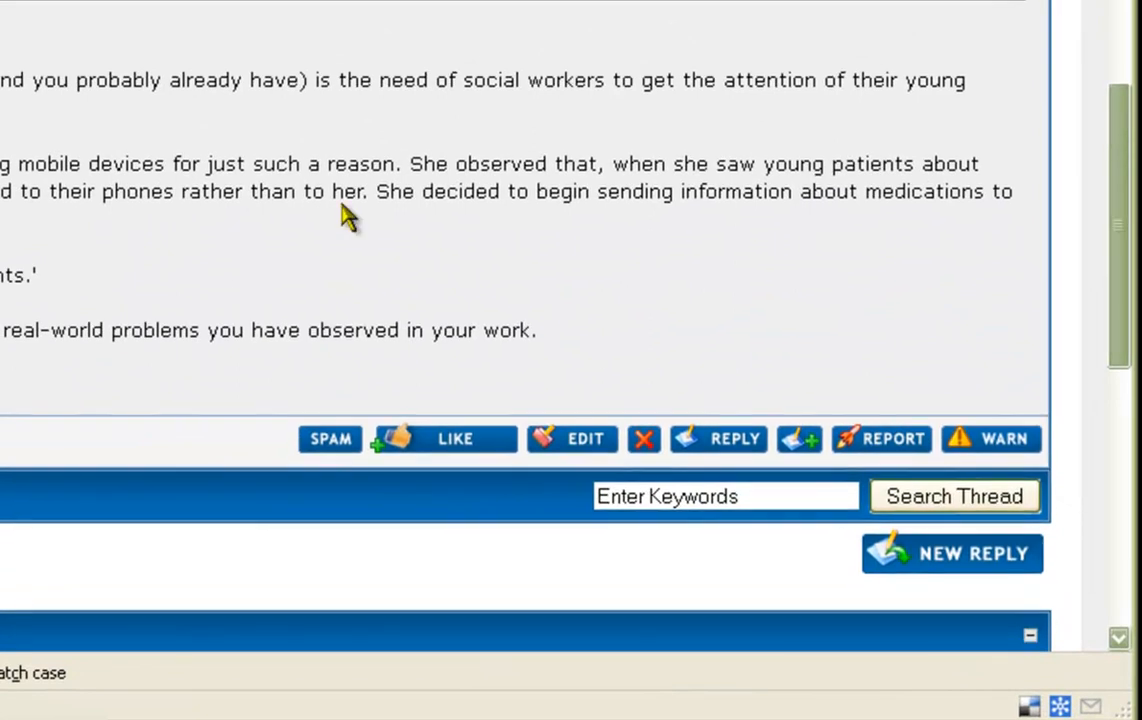
{"action": "mouse_move", "coordinate": [424, 372]}
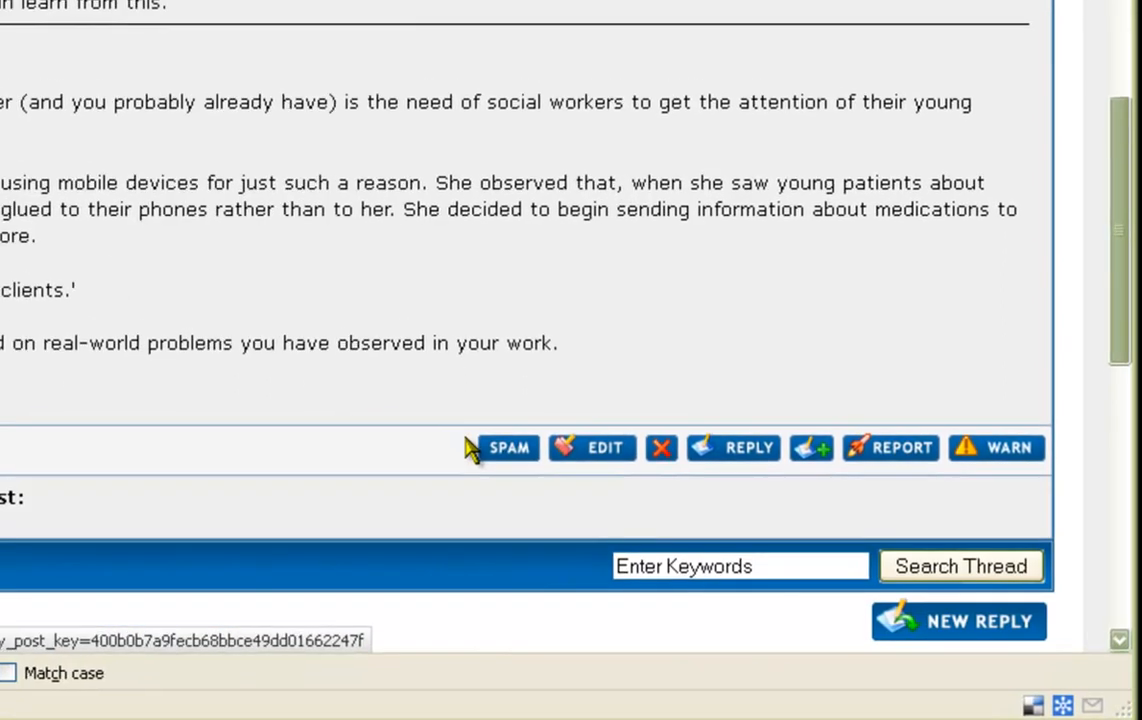
{"action": "mouse_move", "coordinate": [524, 492]}
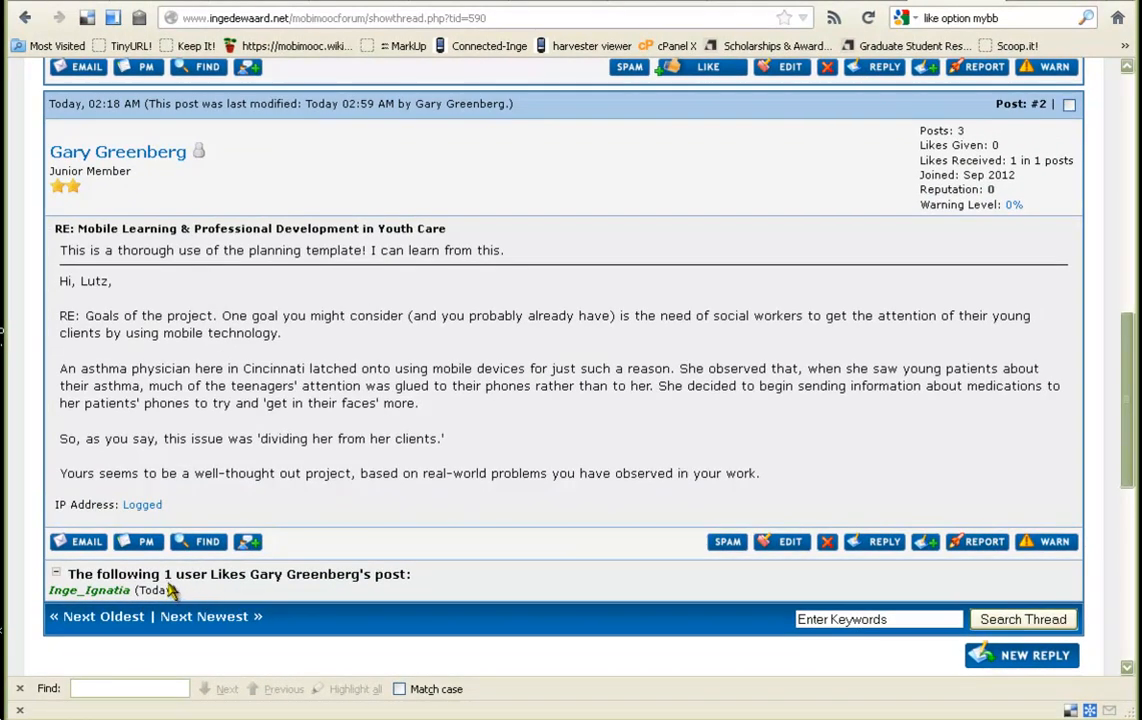
{"action": "mouse_move", "coordinate": [1078, 420]}
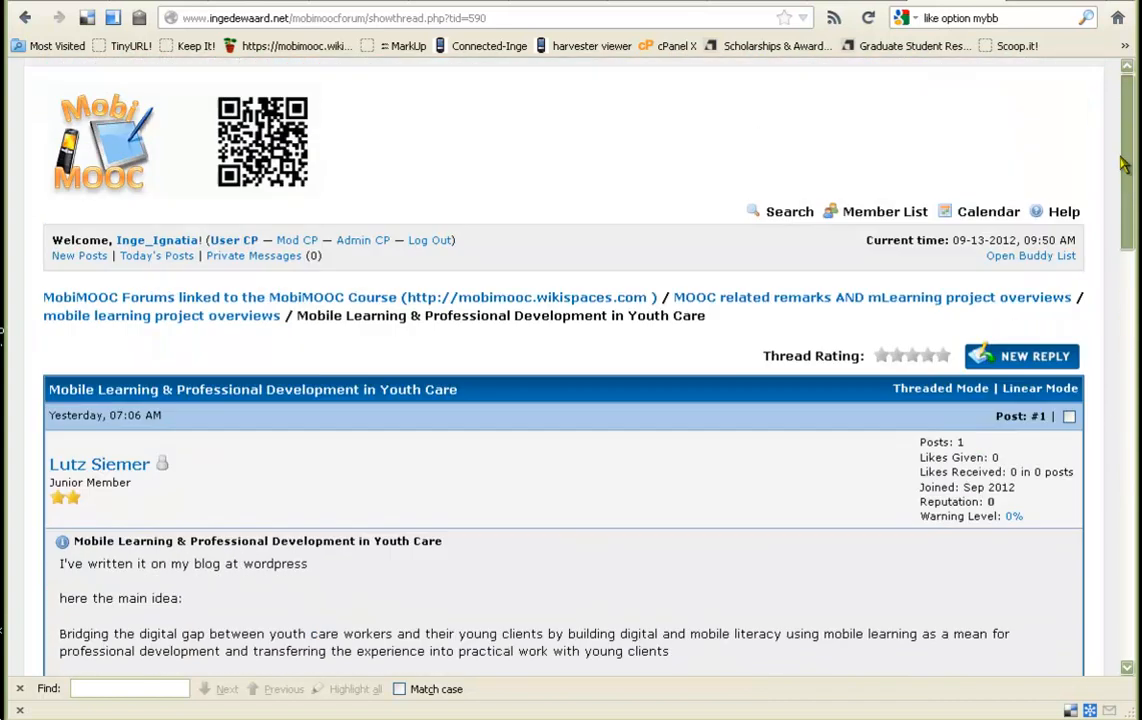
{"action": "mouse_move", "coordinate": [604, 204]}
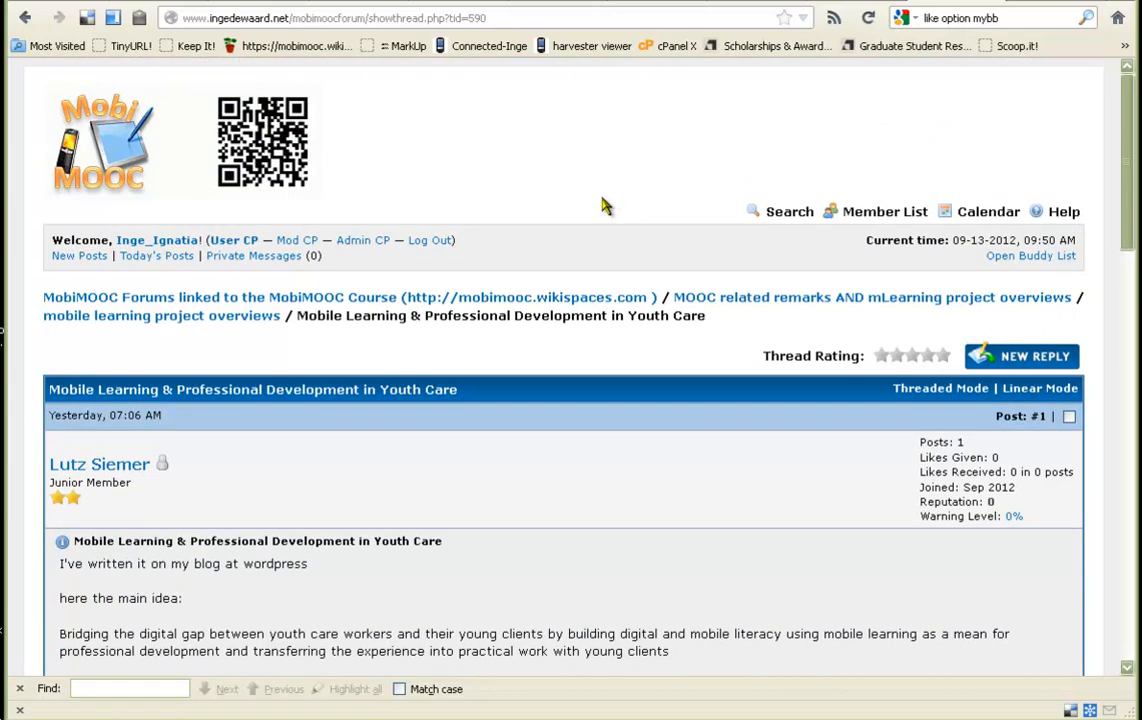